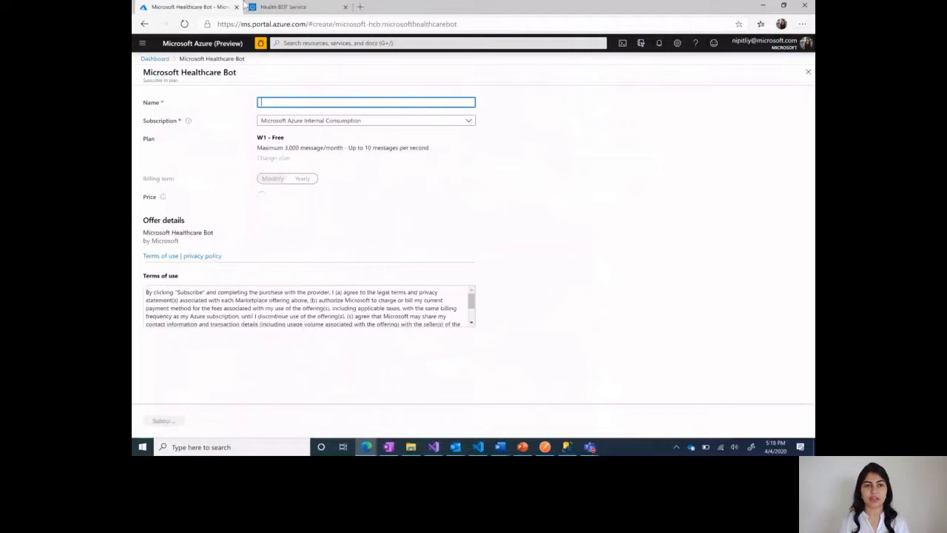
Step: Switch from the Azure creation form to the Health Bot Service template catalog
click(296, 5)
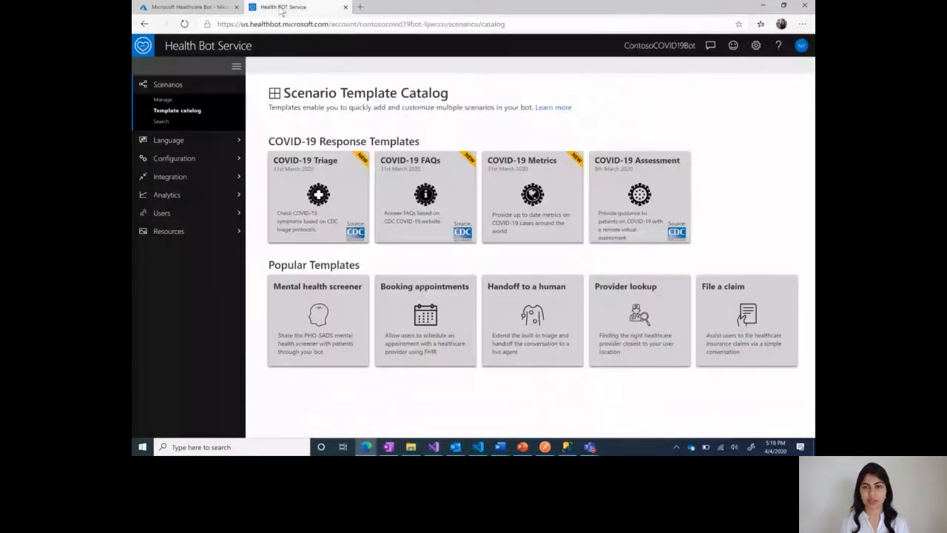
mouse_move(675, 46)
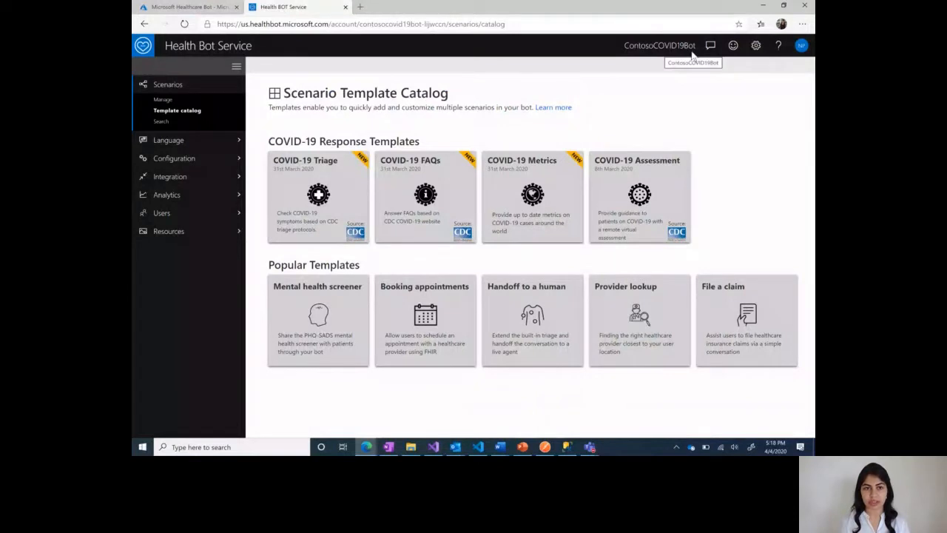
mouse_move(272, 89)
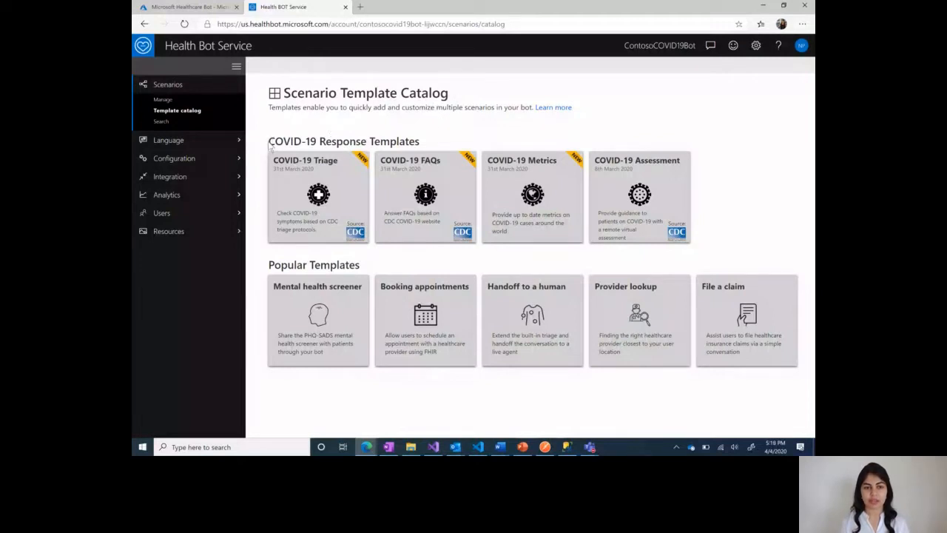
mouse_move(254, 184)
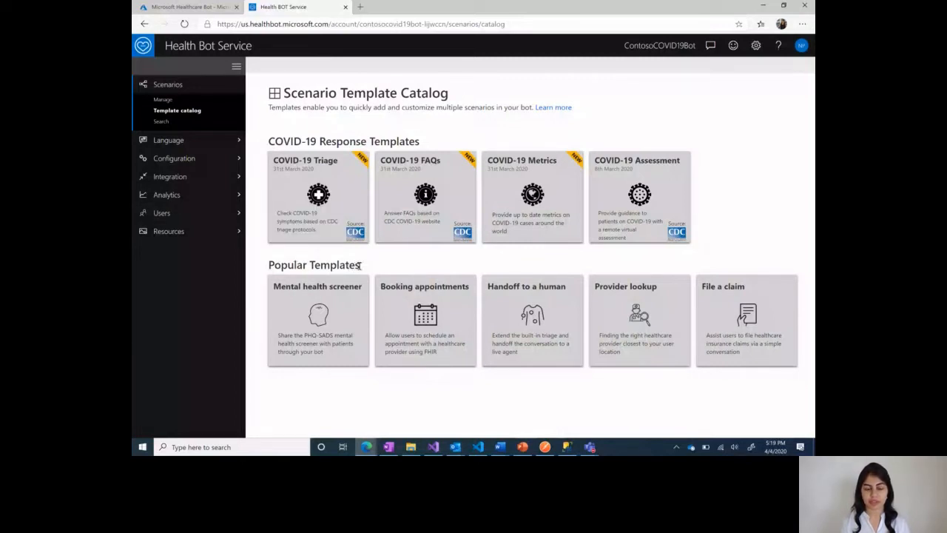
mouse_move(274, 296)
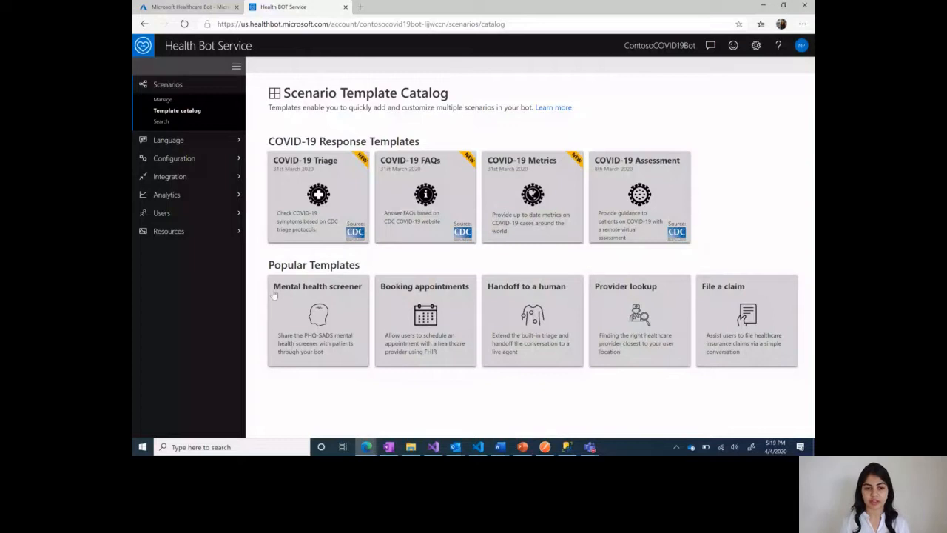
mouse_move(438, 299)
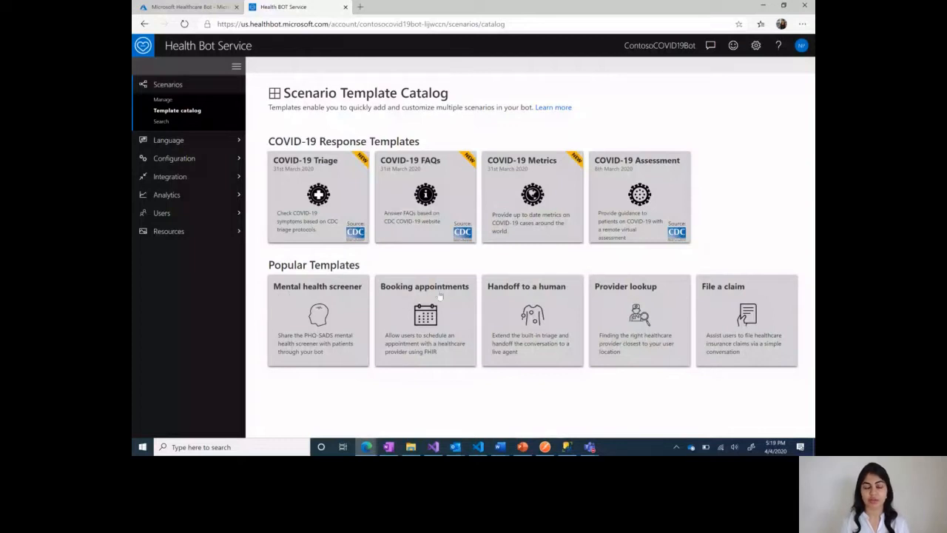
mouse_move(642, 299)
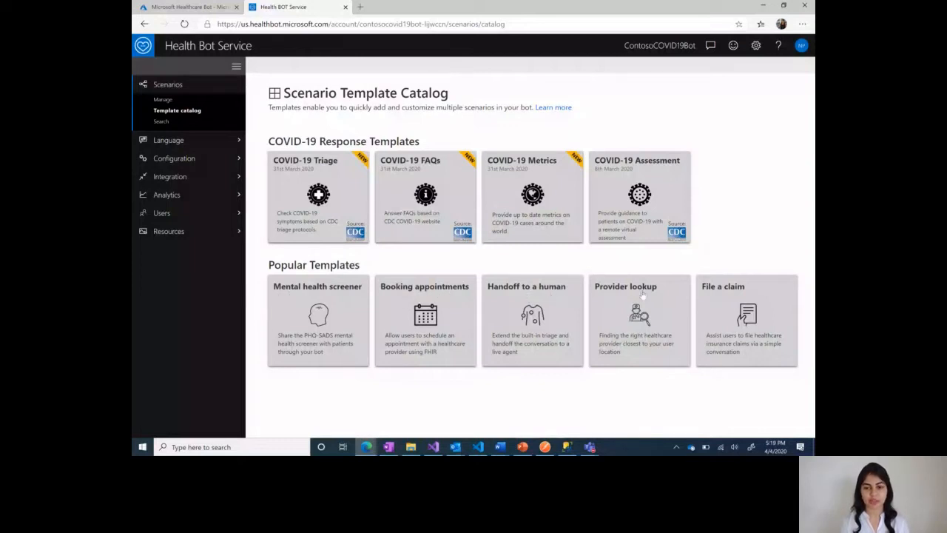
mouse_move(726, 291)
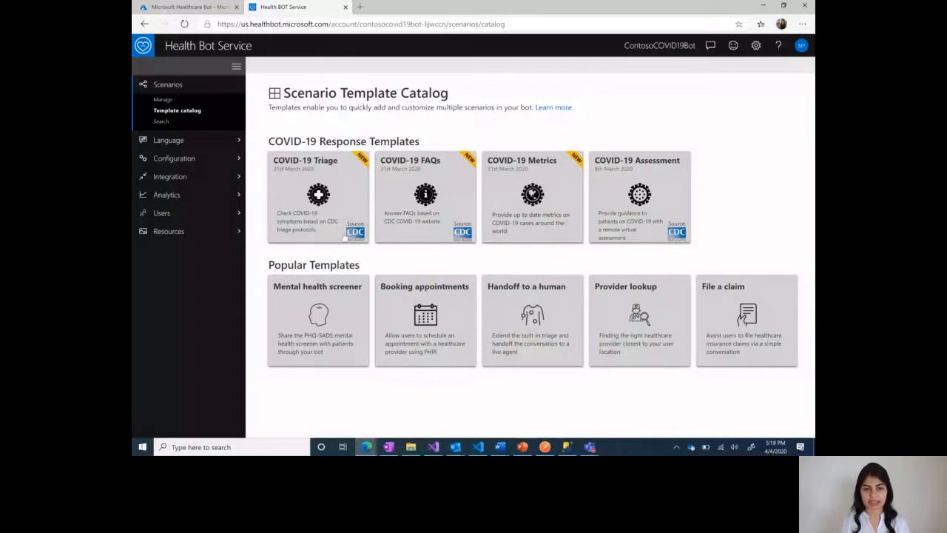
mouse_move(666, 240)
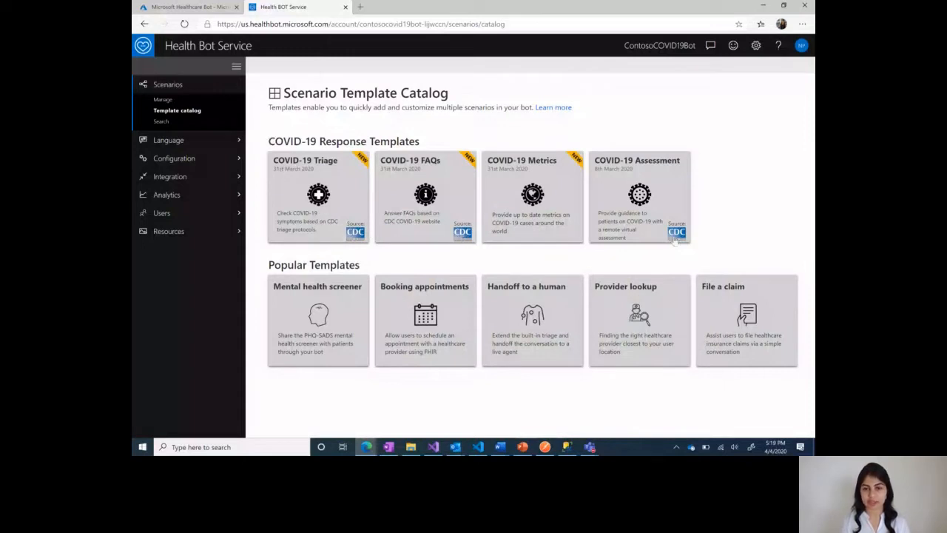
mouse_move(557, 237)
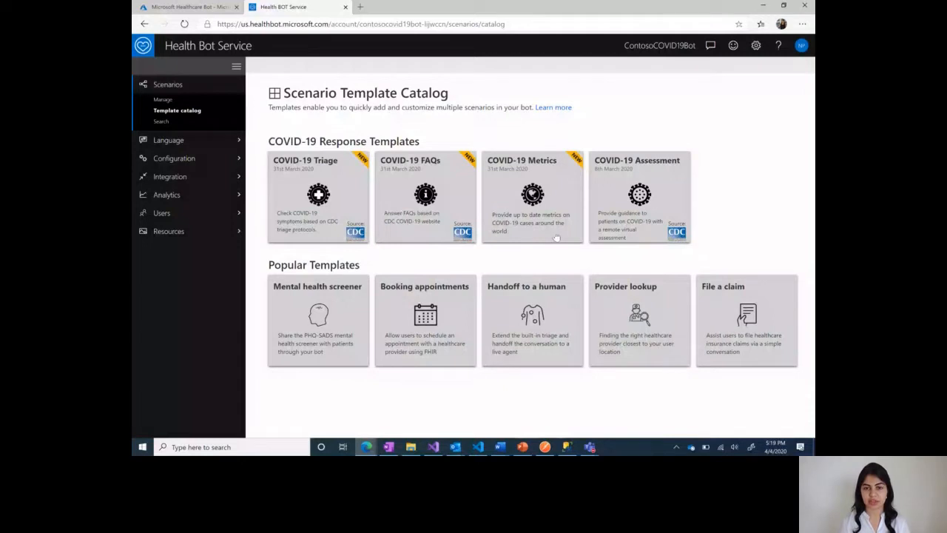
mouse_move(345, 158)
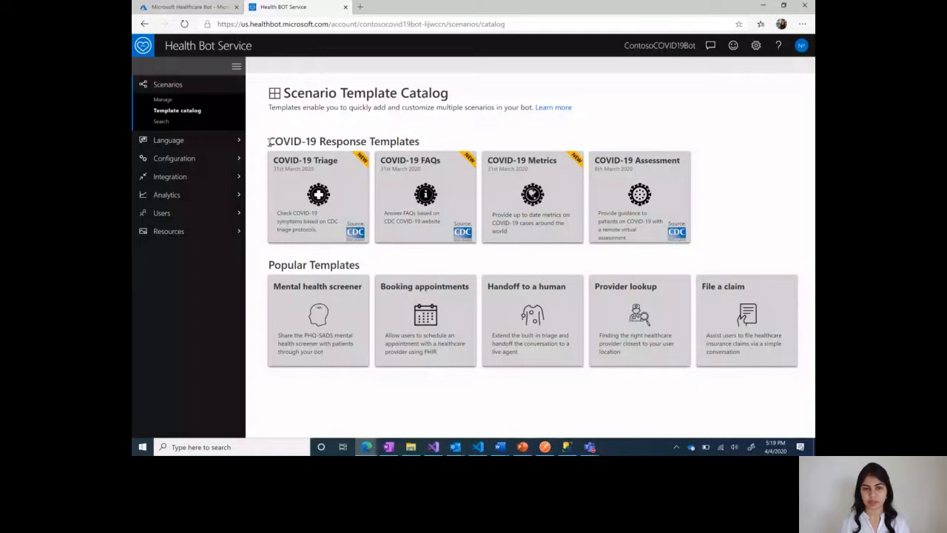
mouse_move(276, 170)
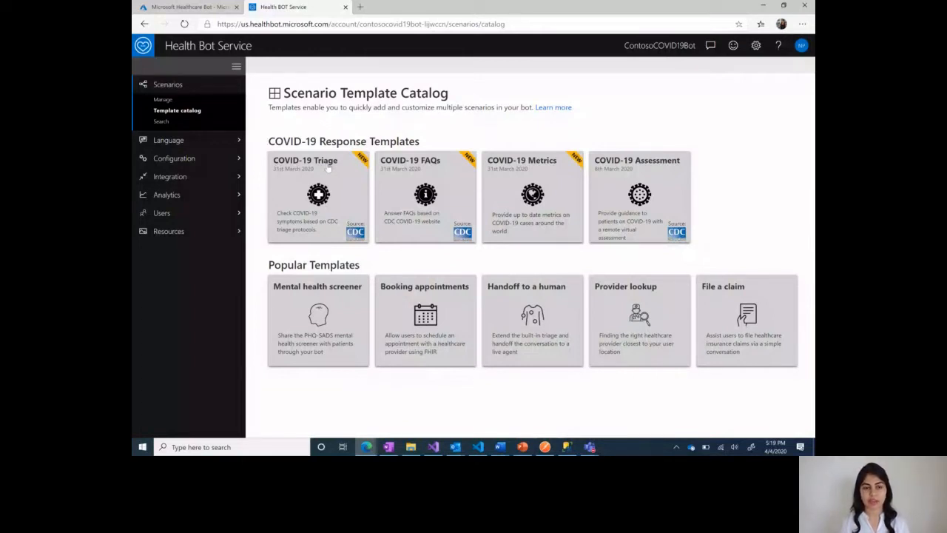
mouse_move(275, 174)
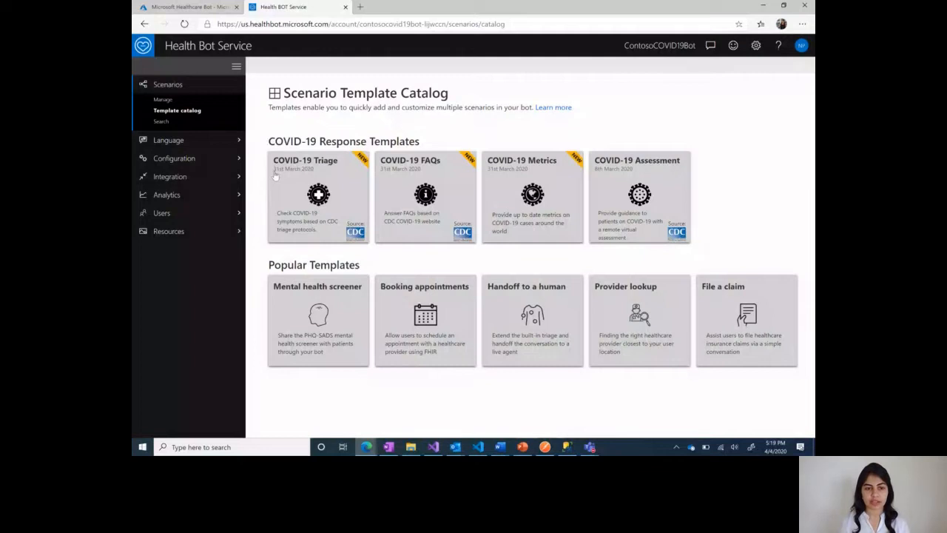
mouse_move(311, 176)
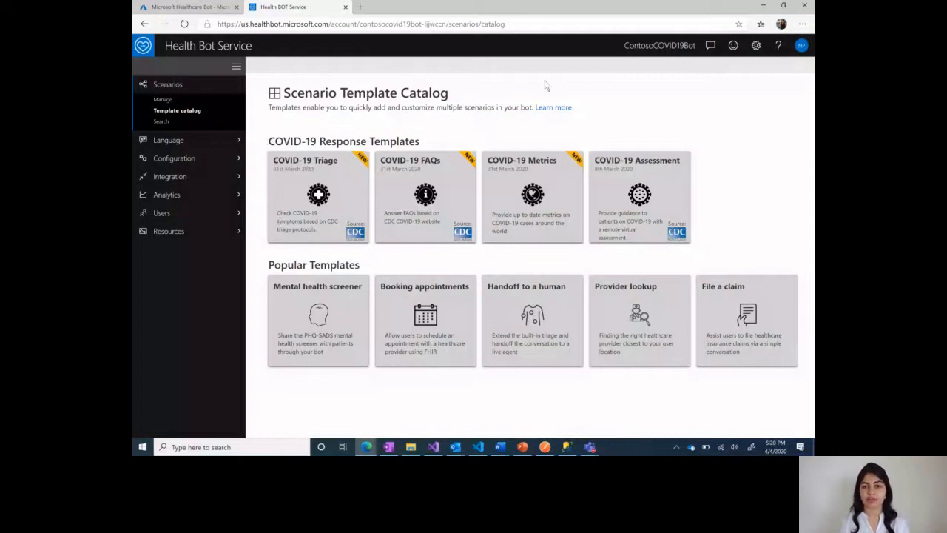
mouse_move(651, 168)
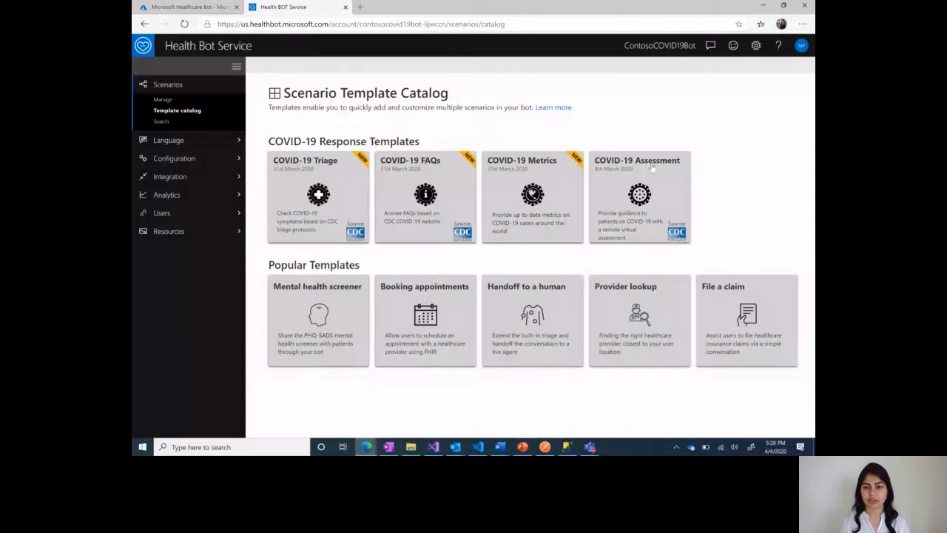
mouse_move(651, 169)
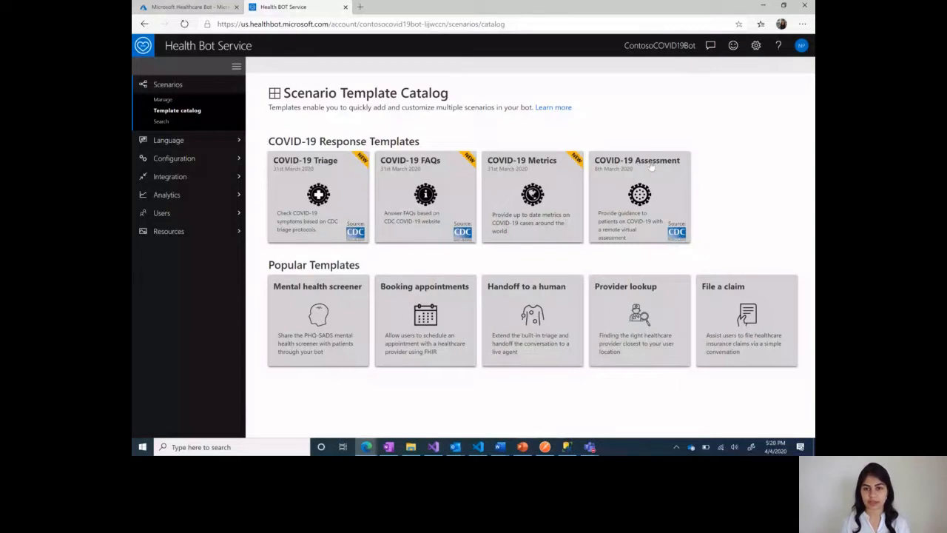
Step: Import the COVID-19 Assessment template from its details panel as a new scenario
click(640, 195)
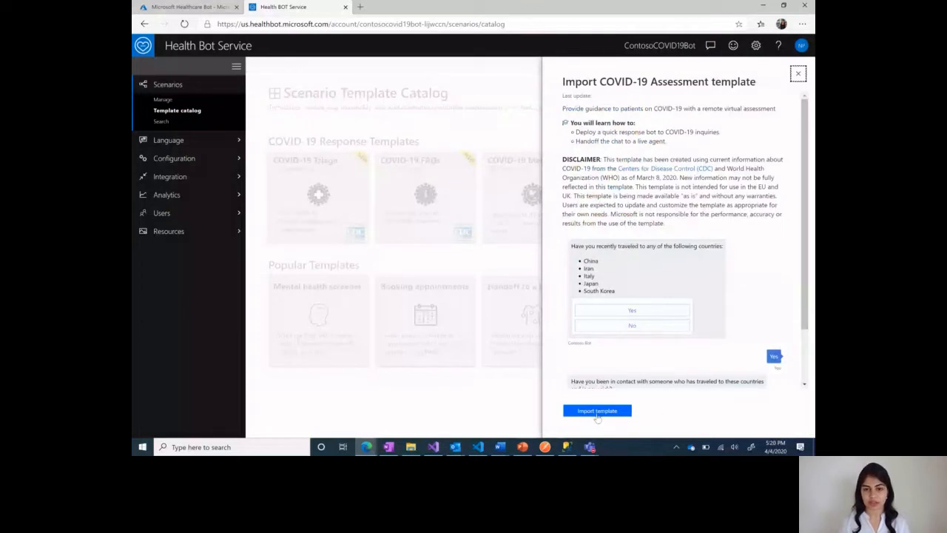
click(598, 410)
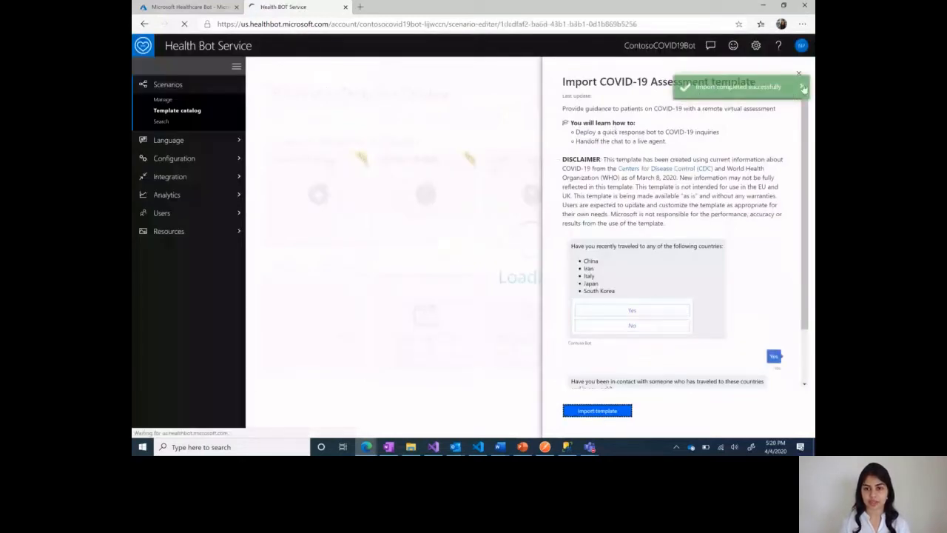
Step: View the imported COVID-19 Assessment scenario's JSON code, then return to the Designer flow diagram
click(598, 410)
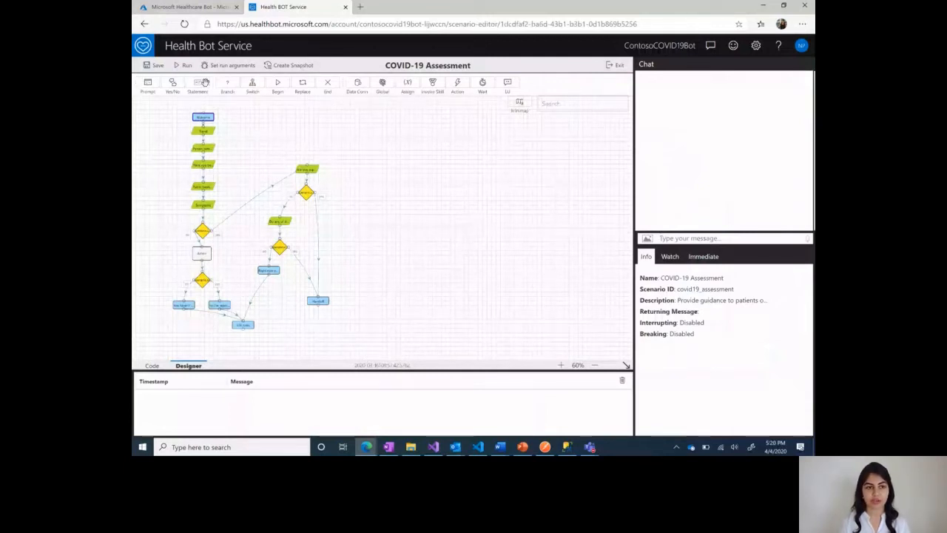
mouse_move(506, 83)
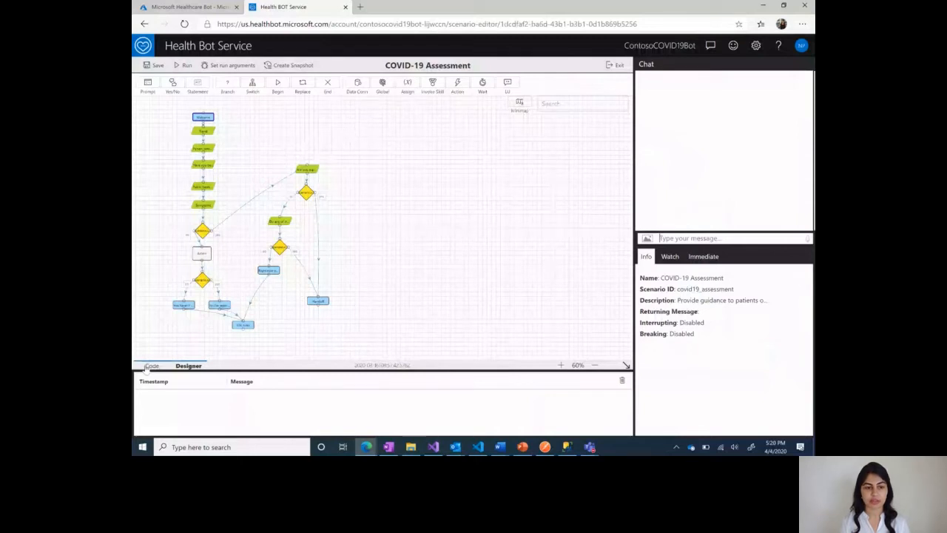
click(151, 366)
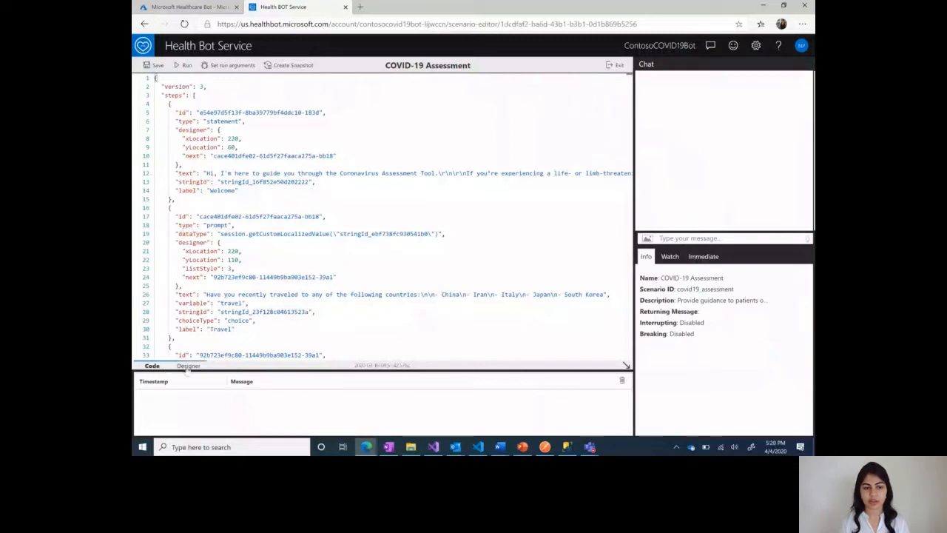
click(188, 366)
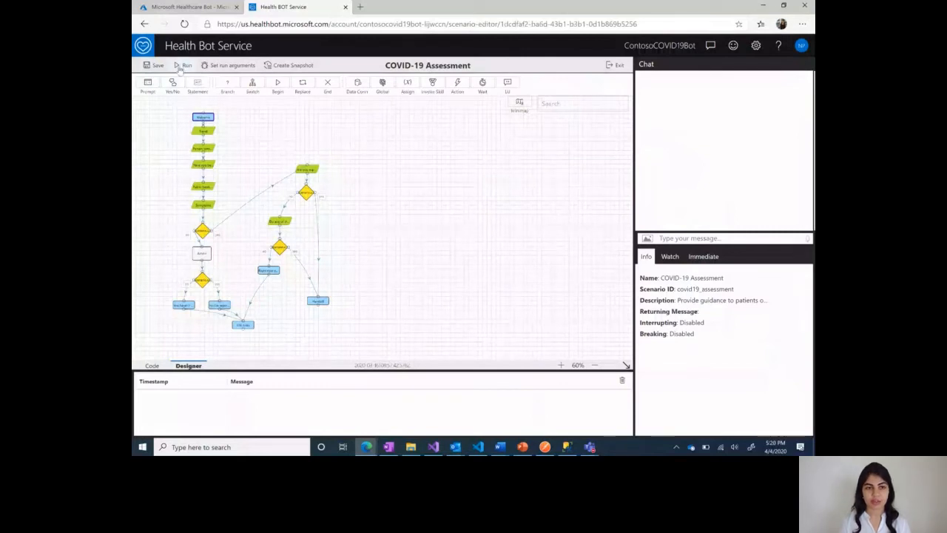
Step: Run the scenario in debug chat, answering Yes to recent travel, listed symptoms and shortness of breath
click(184, 65)
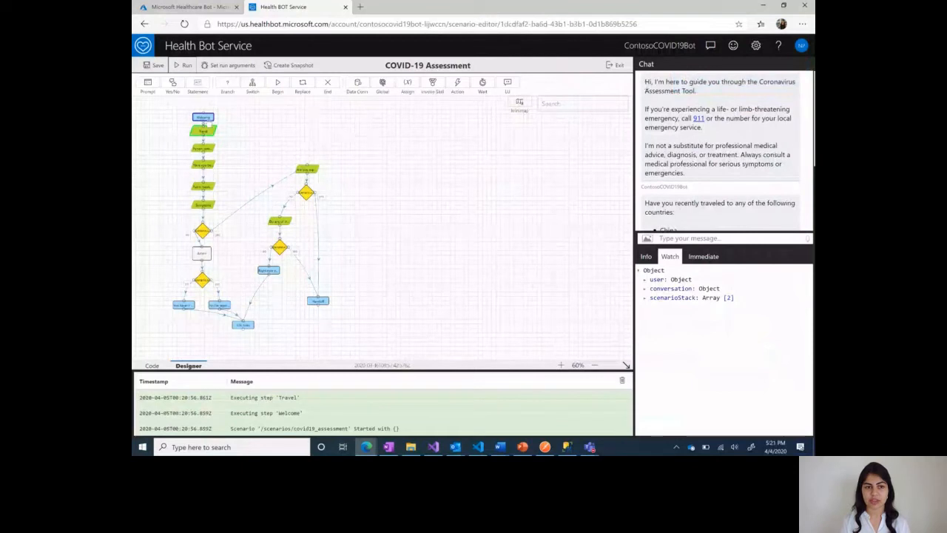
scroll(down, 3)
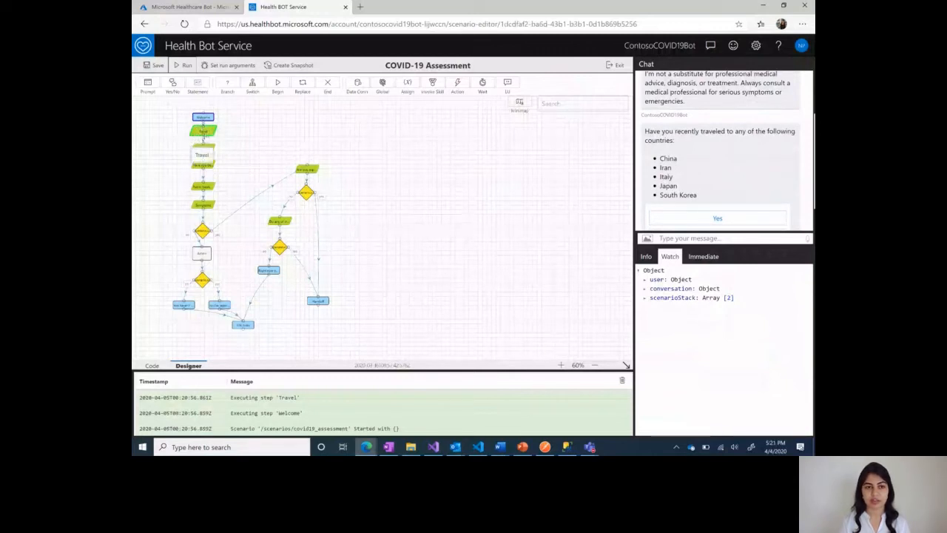
click(717, 218)
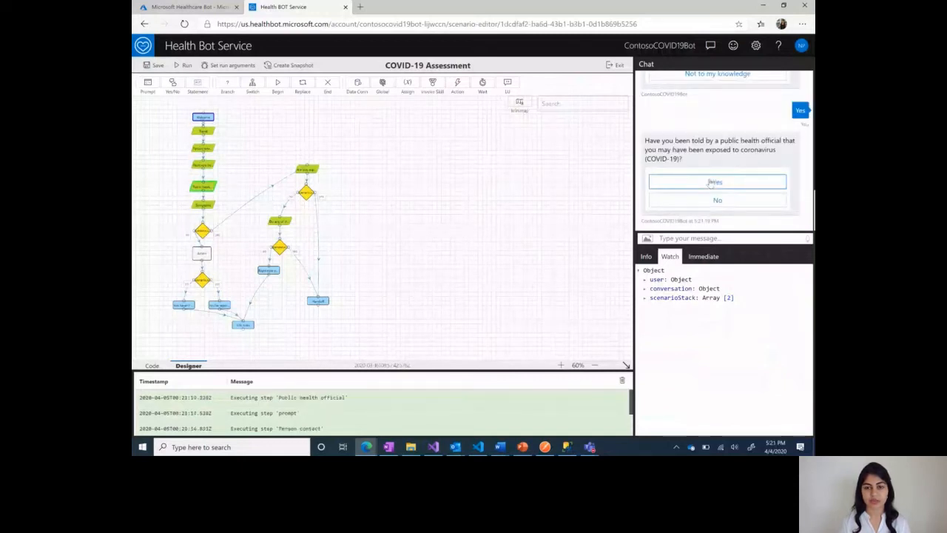
click(717, 182)
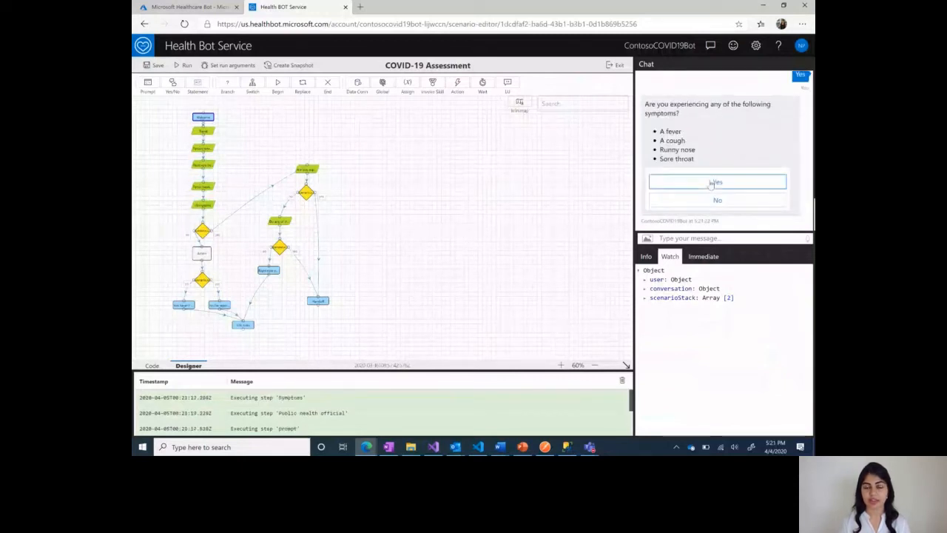
click(716, 182)
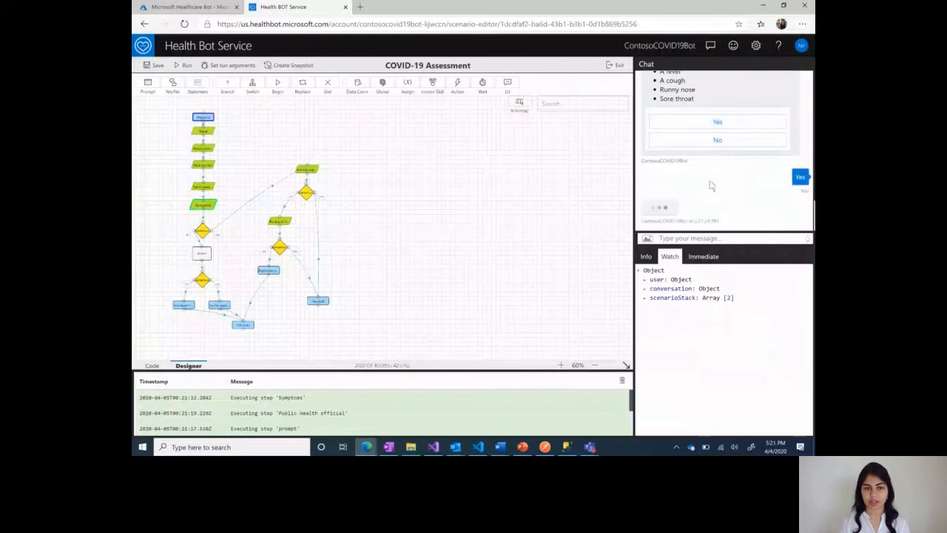
click(718, 121)
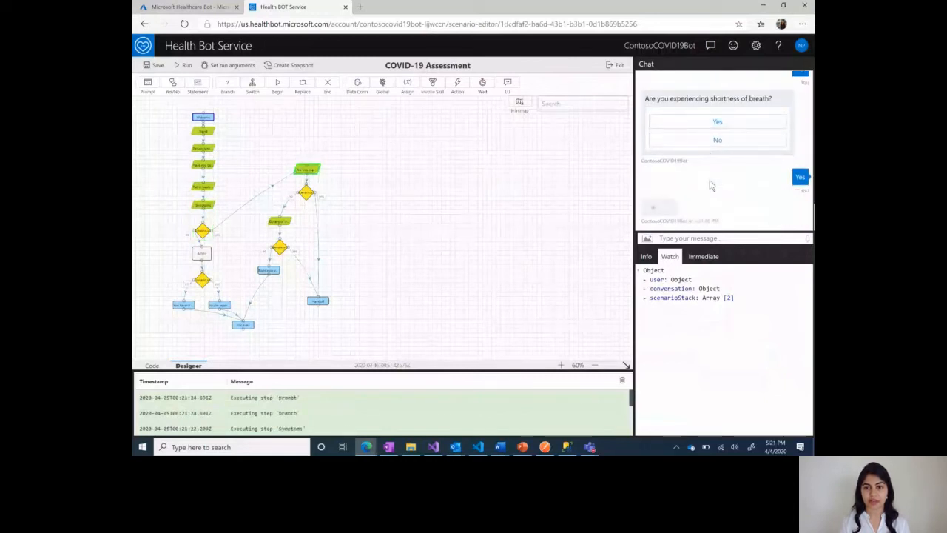
click(716, 122)
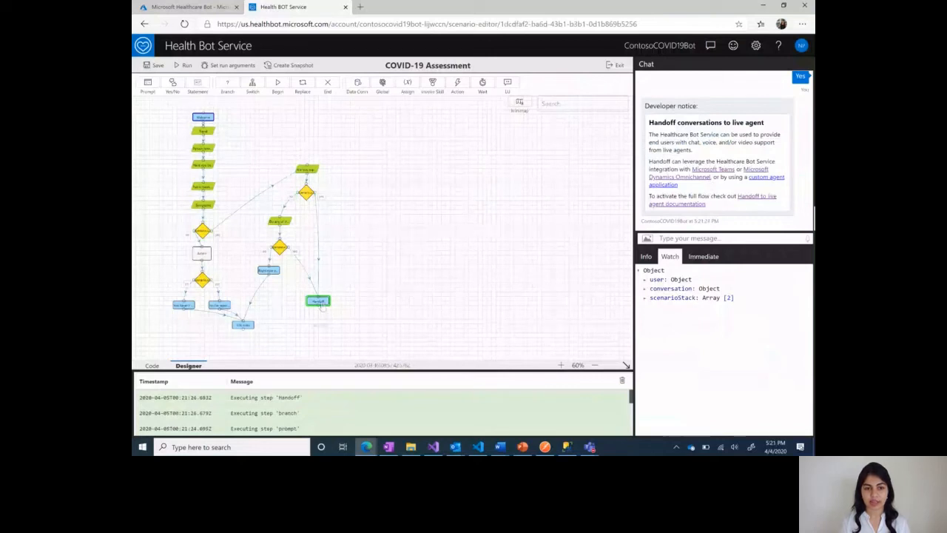
mouse_move(318, 302)
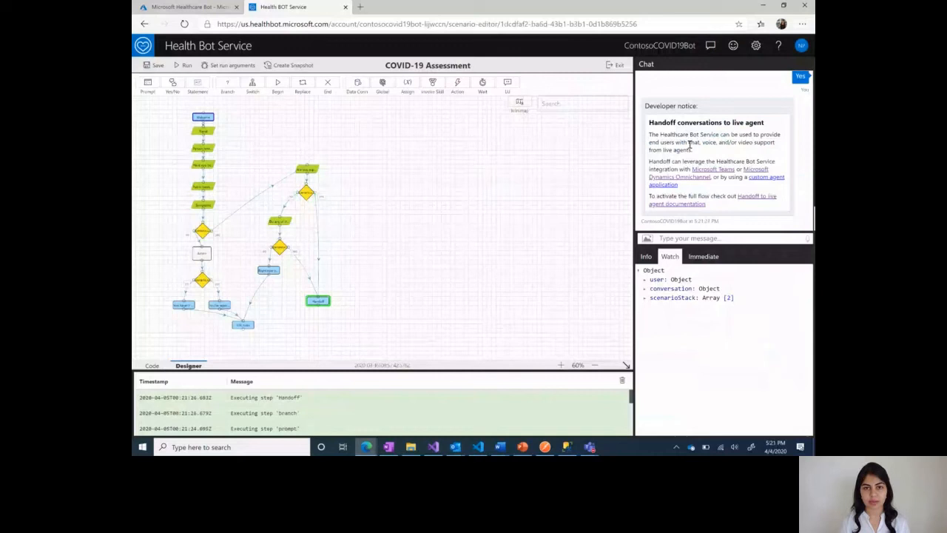
mouse_move(716, 207)
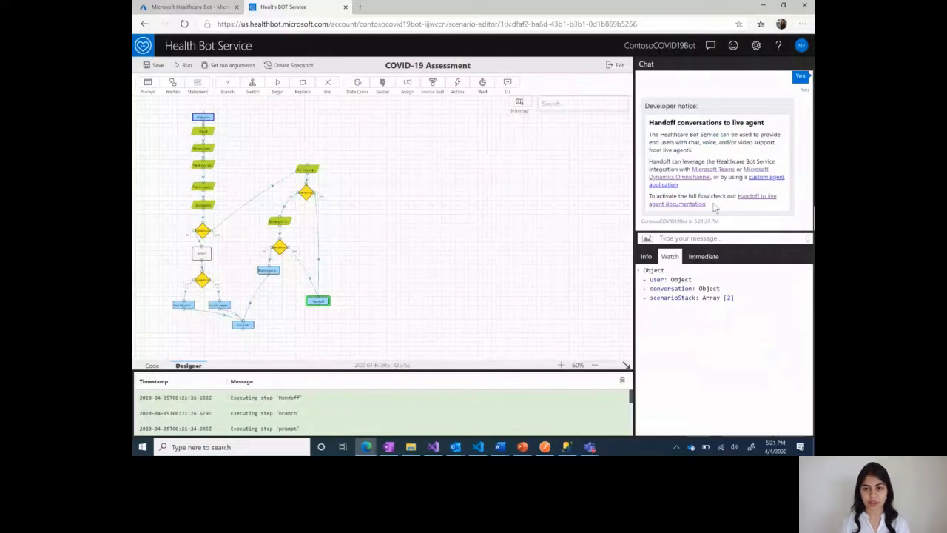
mouse_move(689, 189)
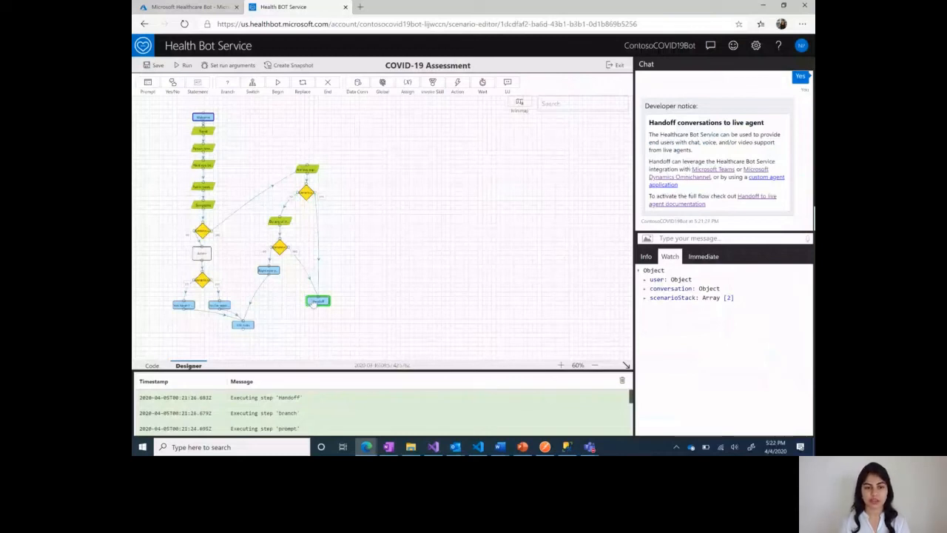
mouse_move(317, 301)
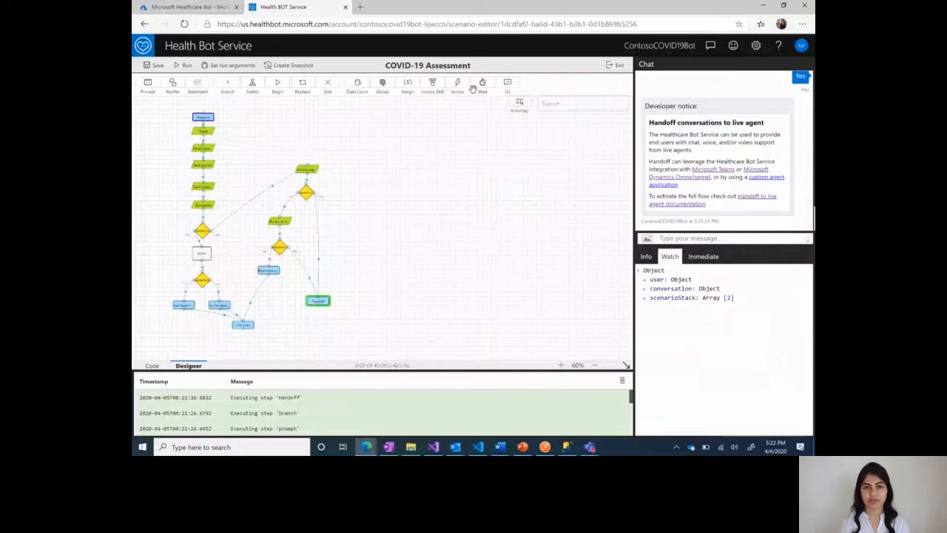
mouse_move(506, 83)
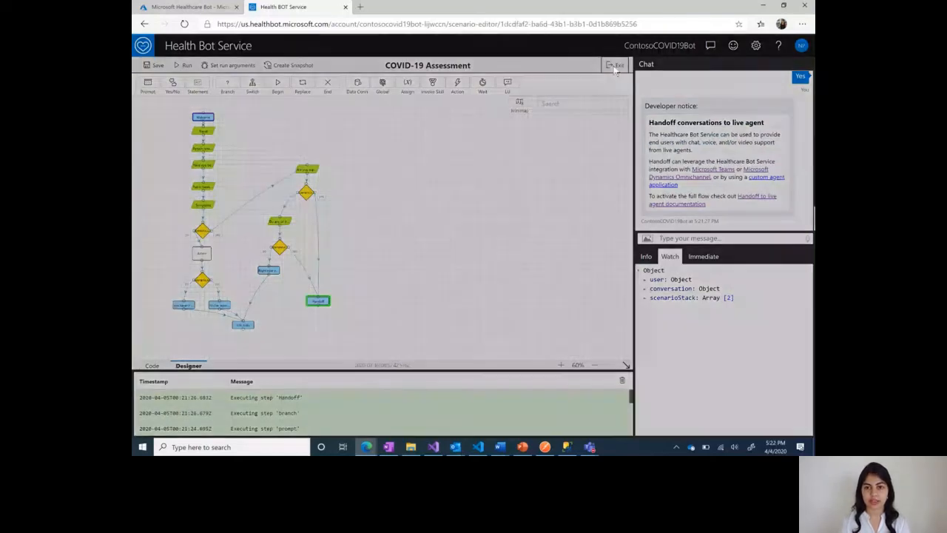
Step: Exit to the scenario list, update the COVID-19 Assessment's details, and reopen its flow
click(613, 66)
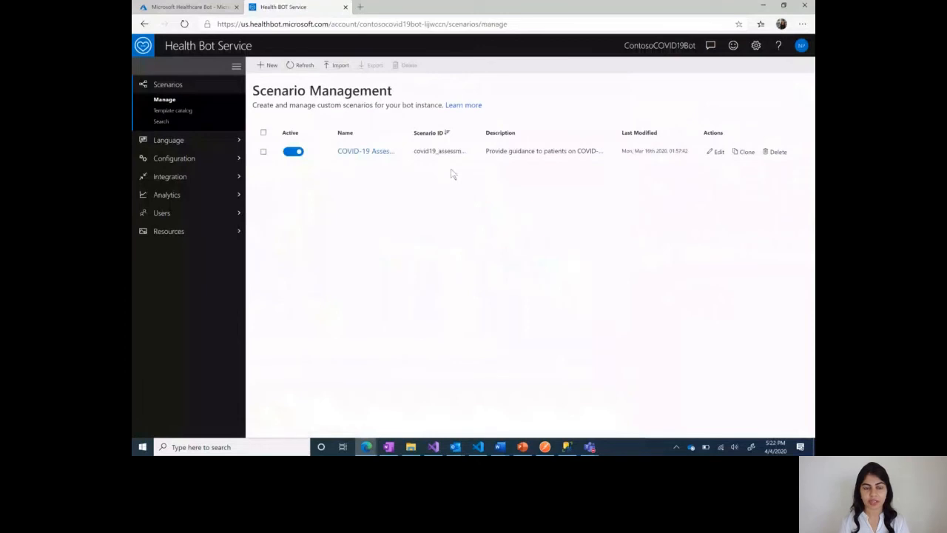
mouse_move(352, 156)
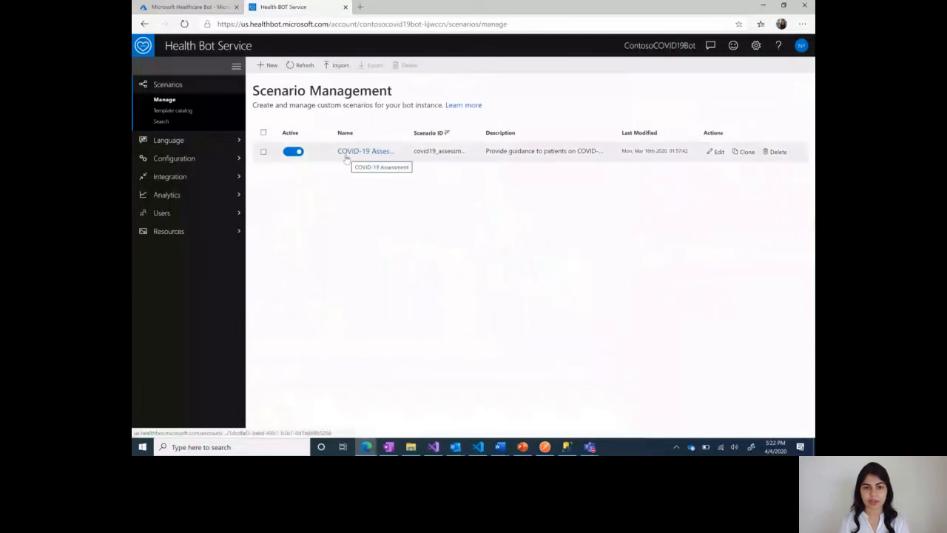
mouse_move(388, 156)
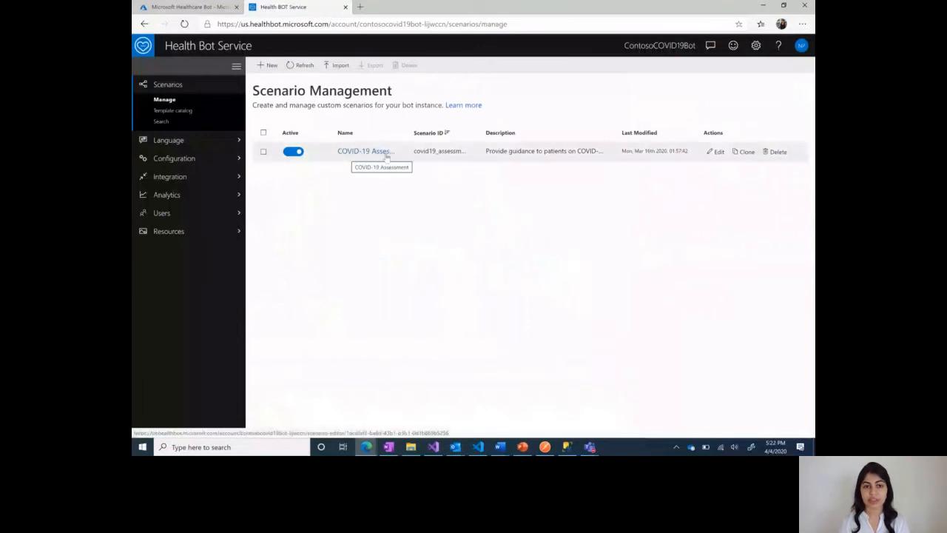
mouse_move(727, 156)
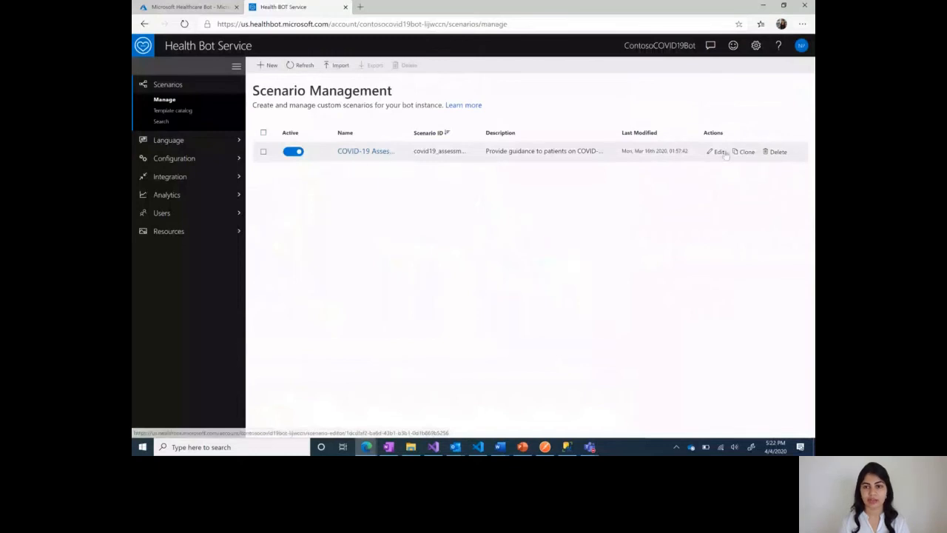
click(720, 151)
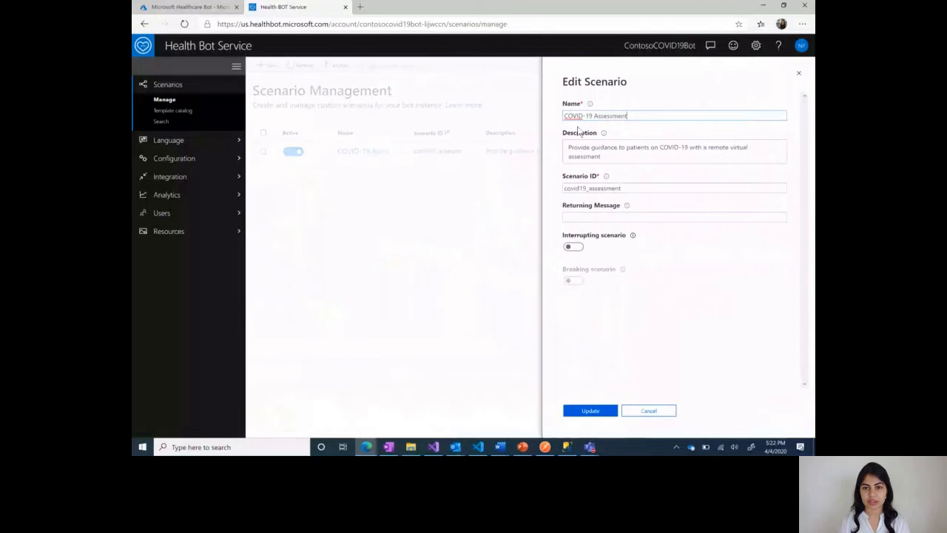
click(589, 410)
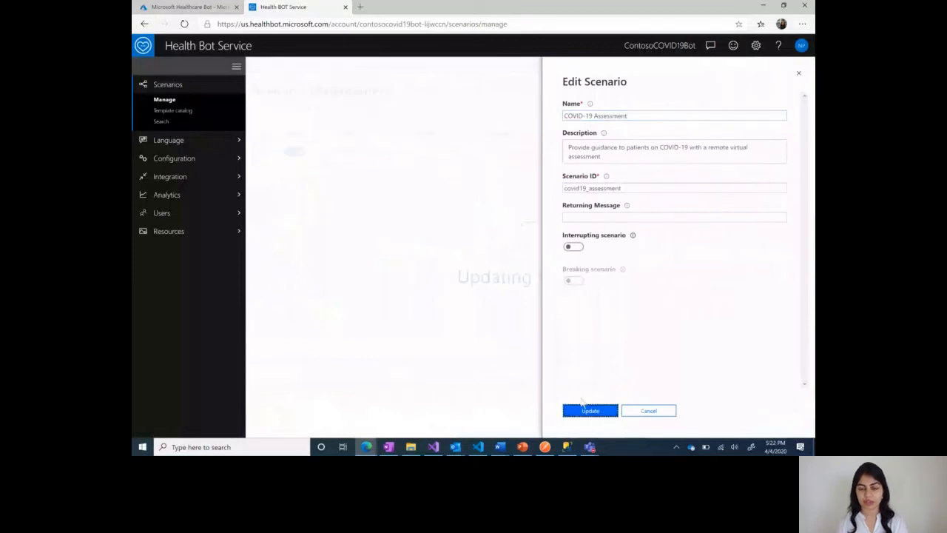
click(589, 410)
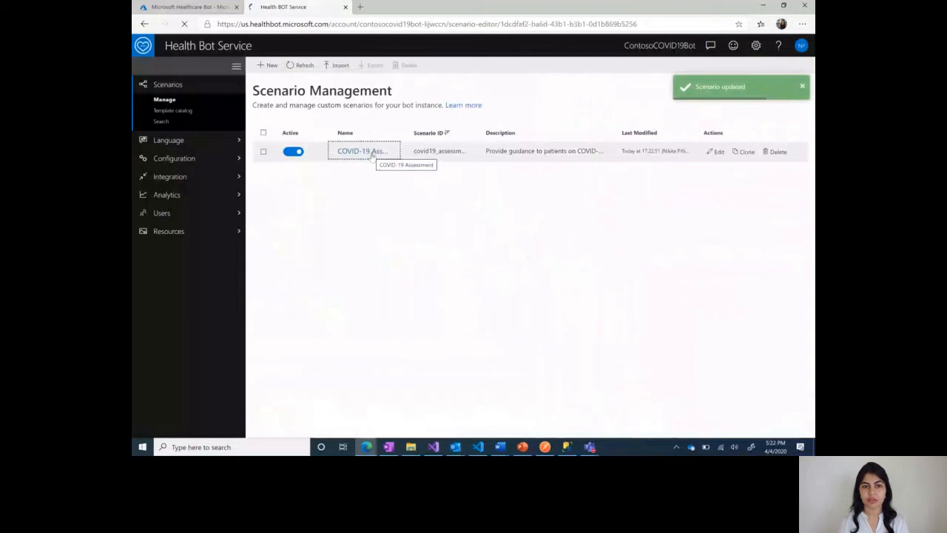
click(354, 151)
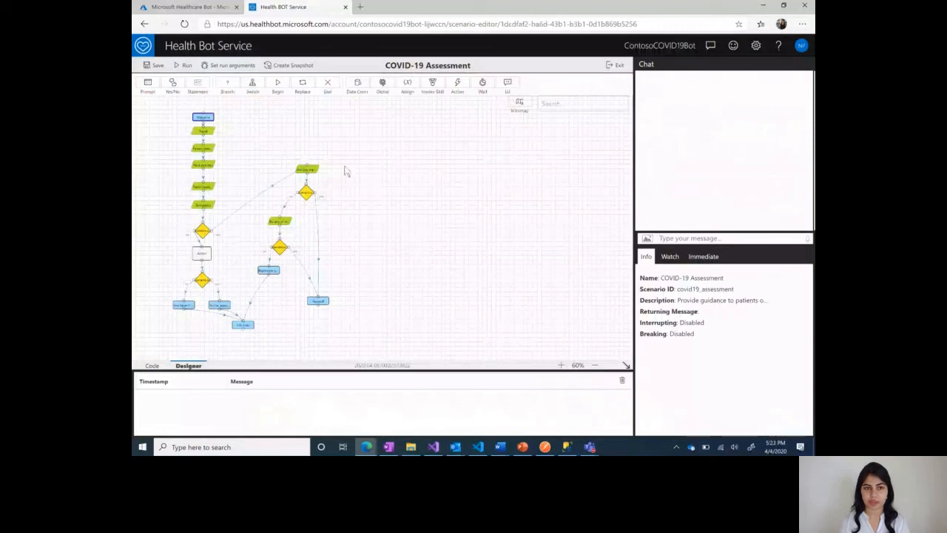
mouse_move(567, 61)
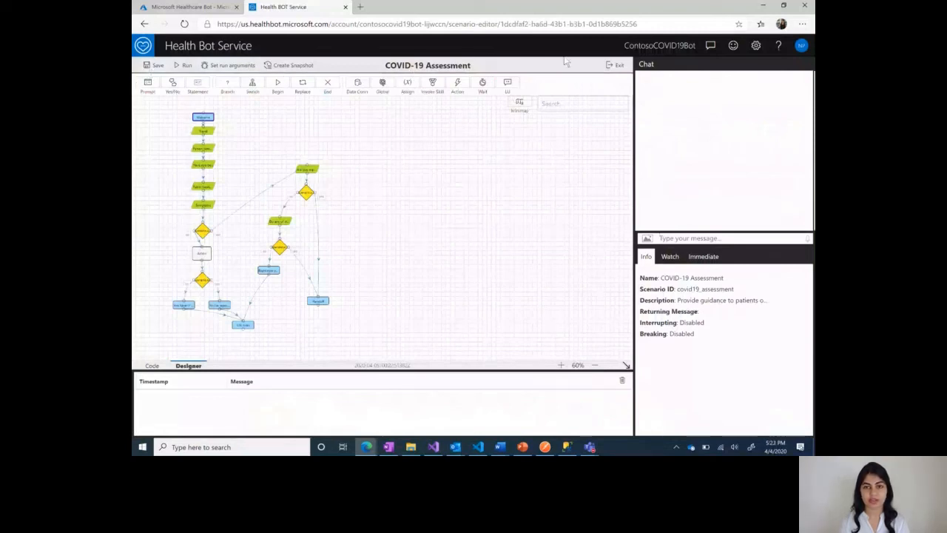
click(616, 65)
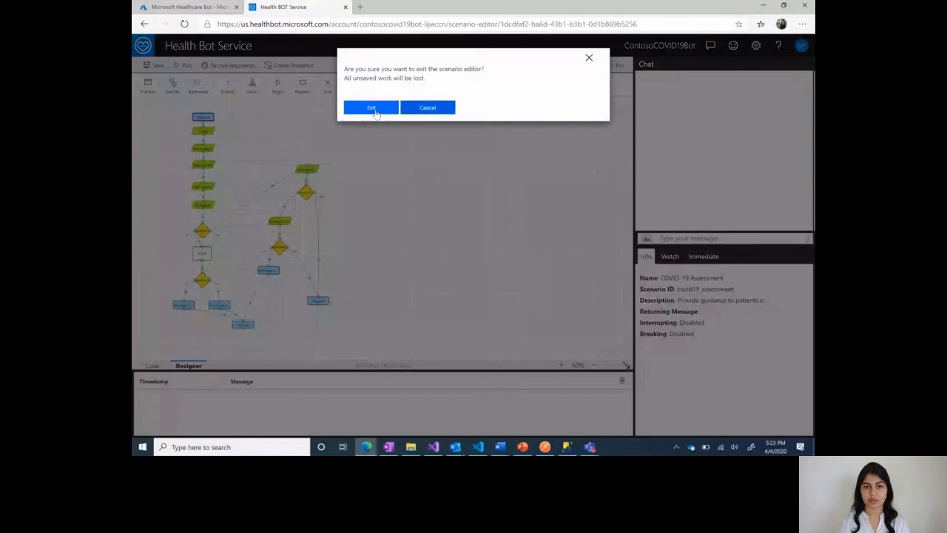
click(370, 107)
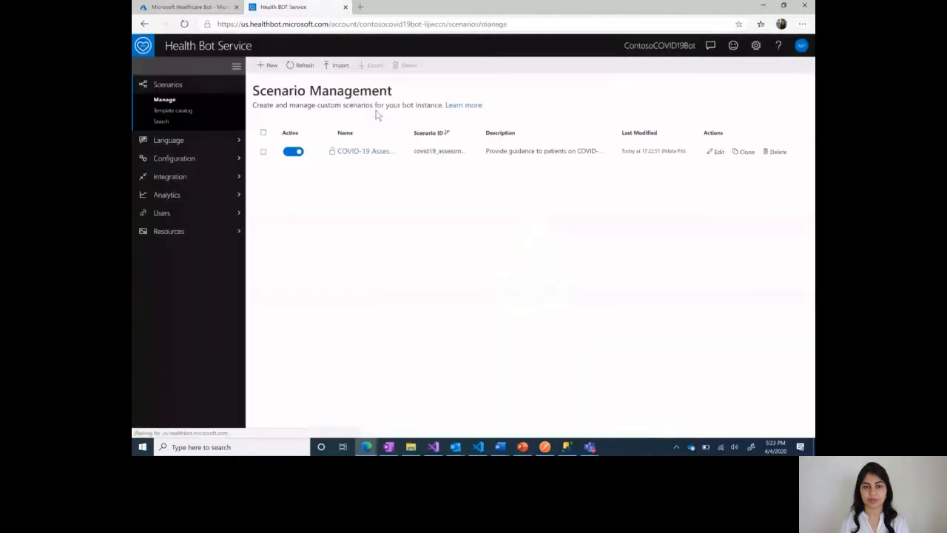
Step: Return to the template catalog, view the COVID-19 Triage template details and close its panel
click(171, 109)
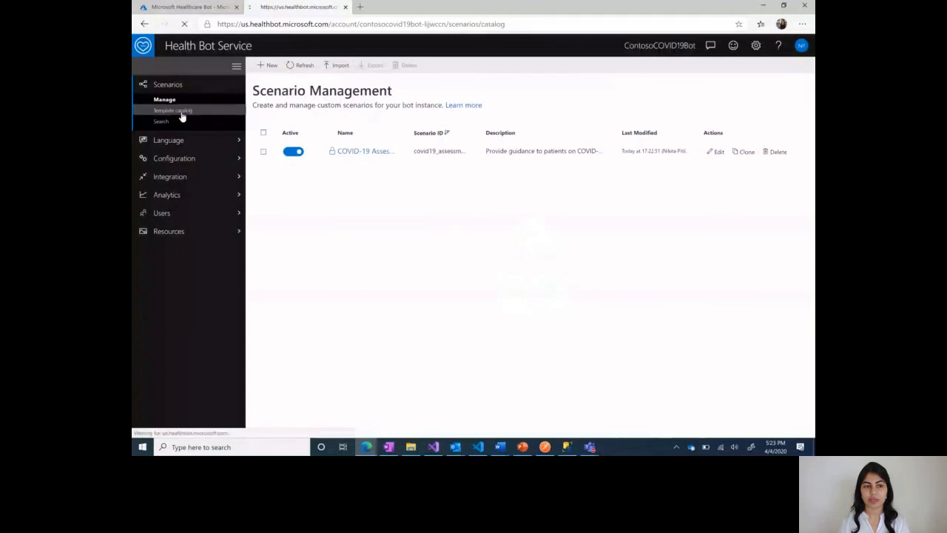
click(178, 110)
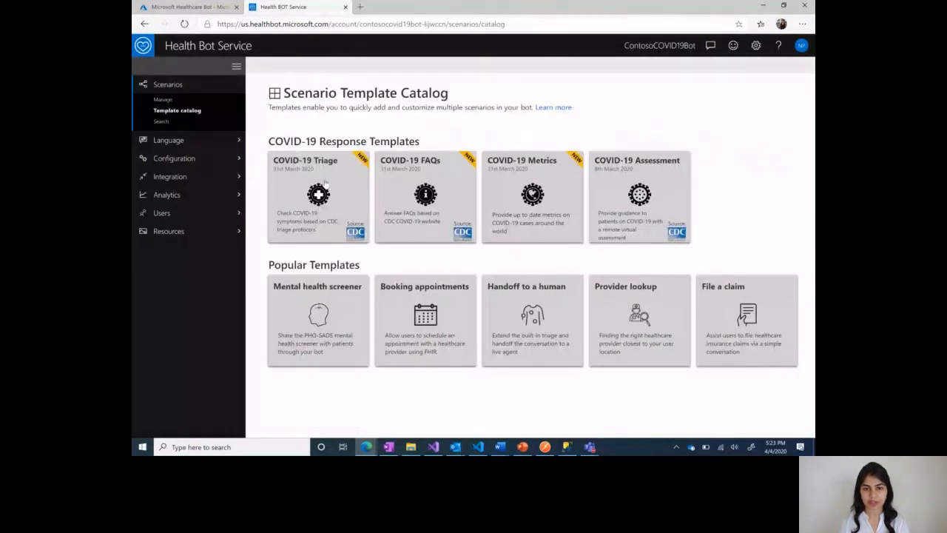
click(319, 195)
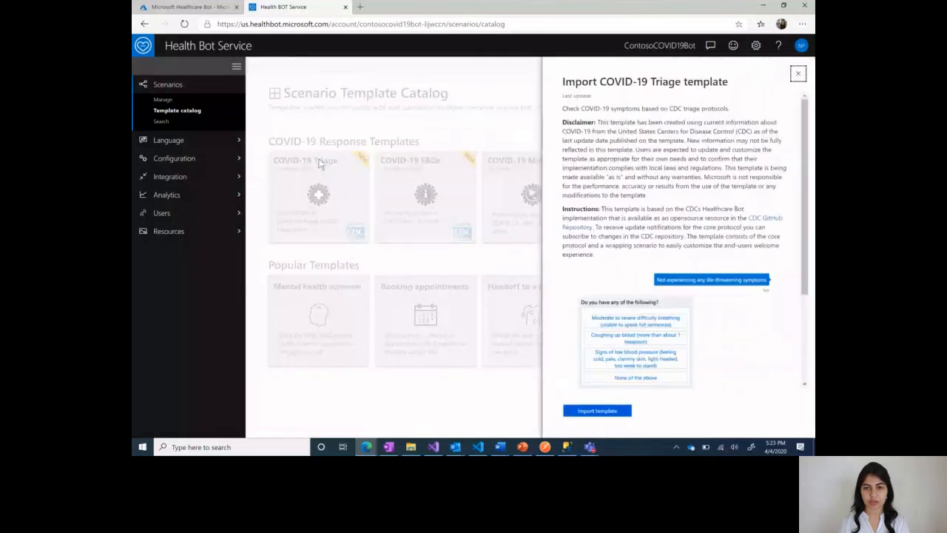
mouse_move(598, 411)
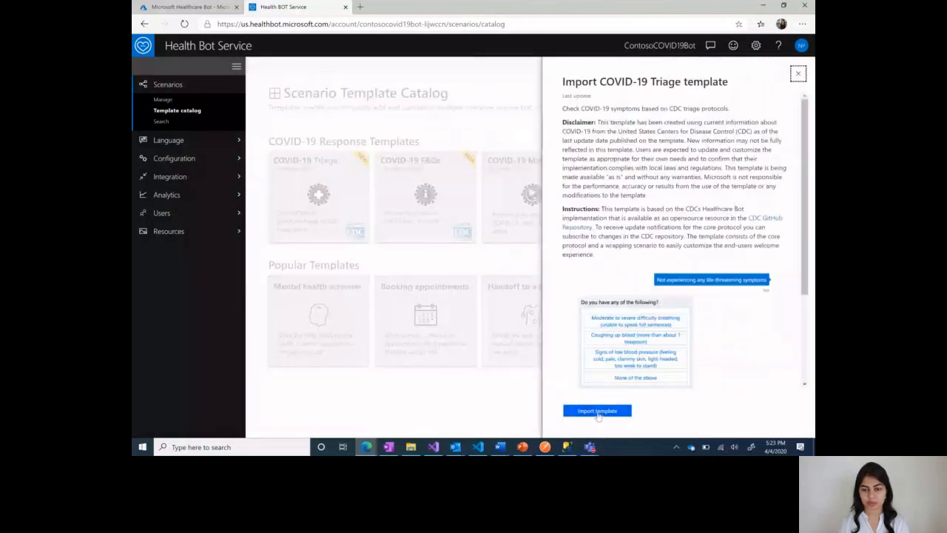
click(800, 45)
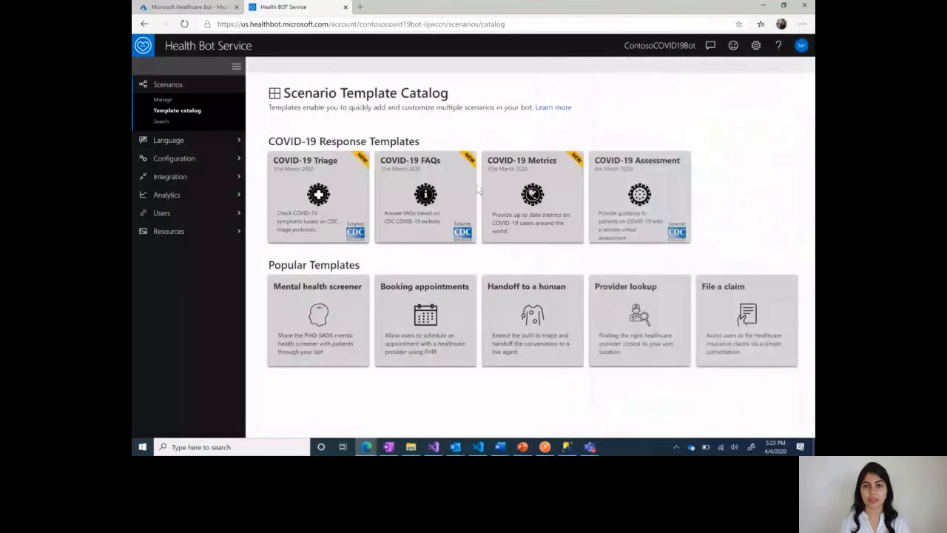
mouse_move(506, 323)
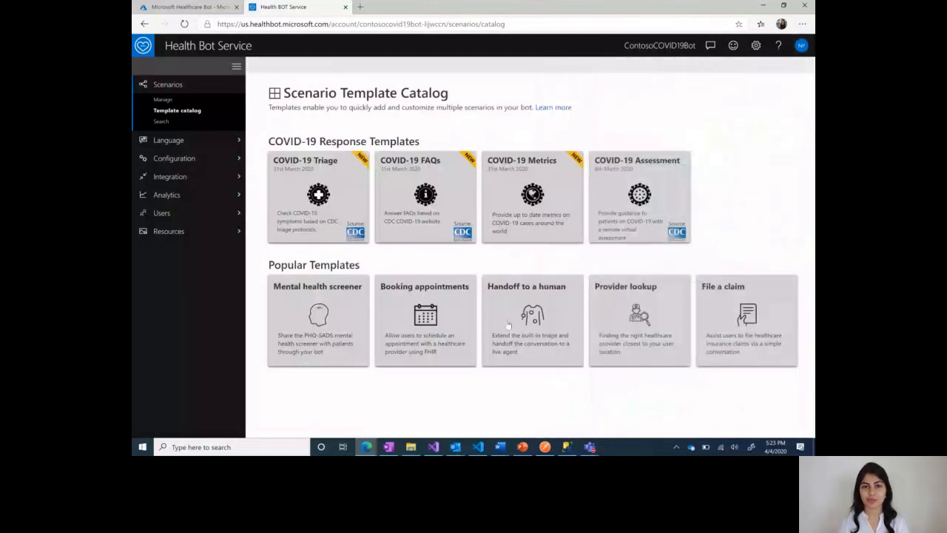